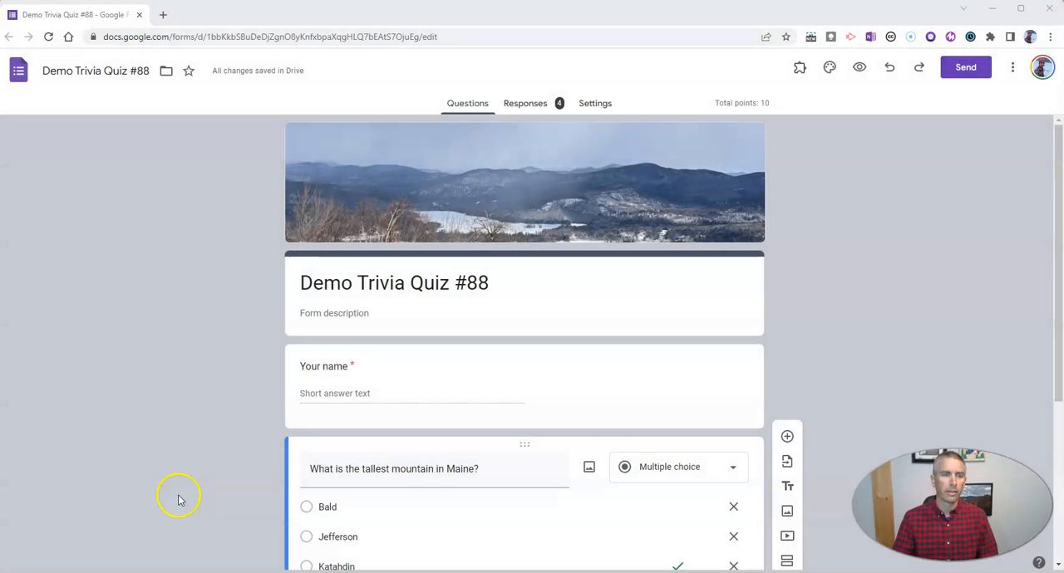
pyautogui.moveTo(181, 477)
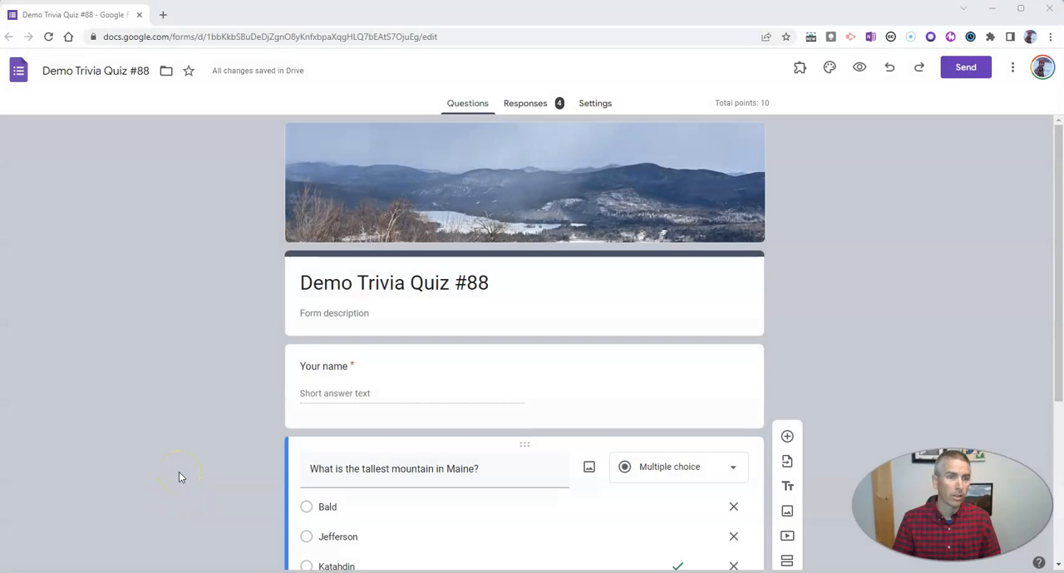
pyautogui.moveTo(461, 231)
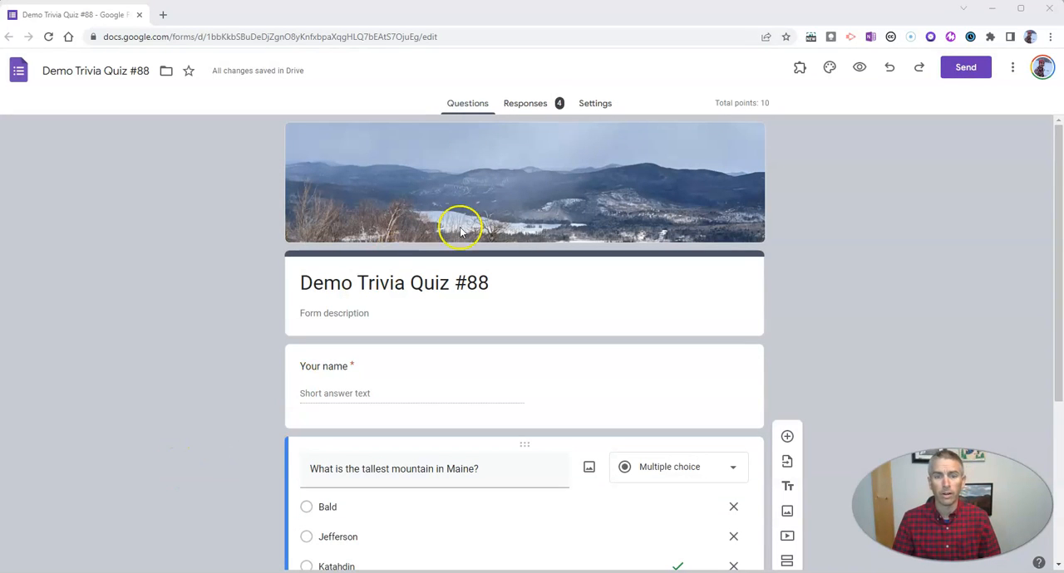
pyautogui.moveTo(152, 181)
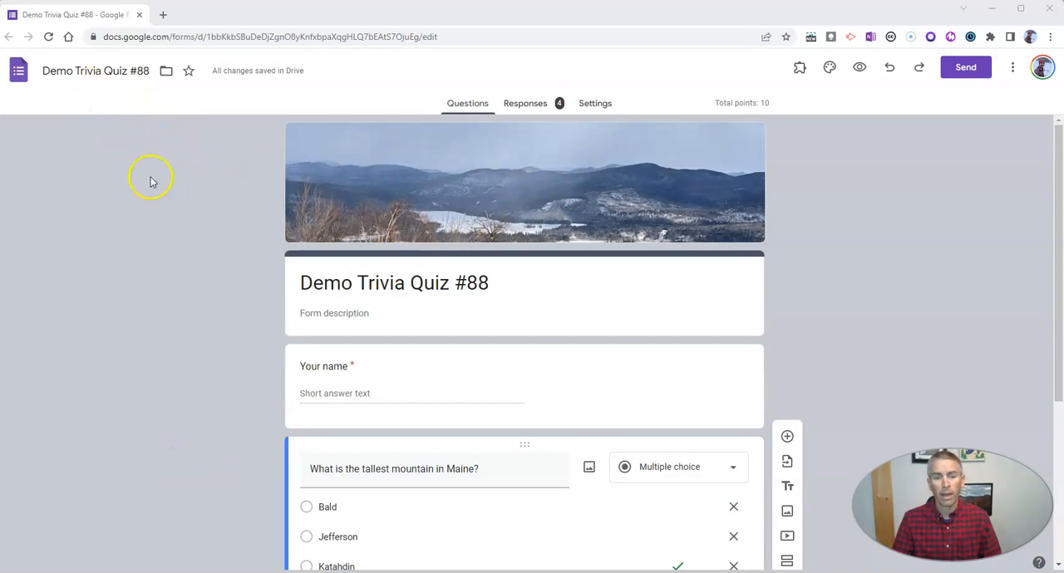
# Review the quiz summary, step through the four individual responses, and return to response 1
pyautogui.scroll(-3)
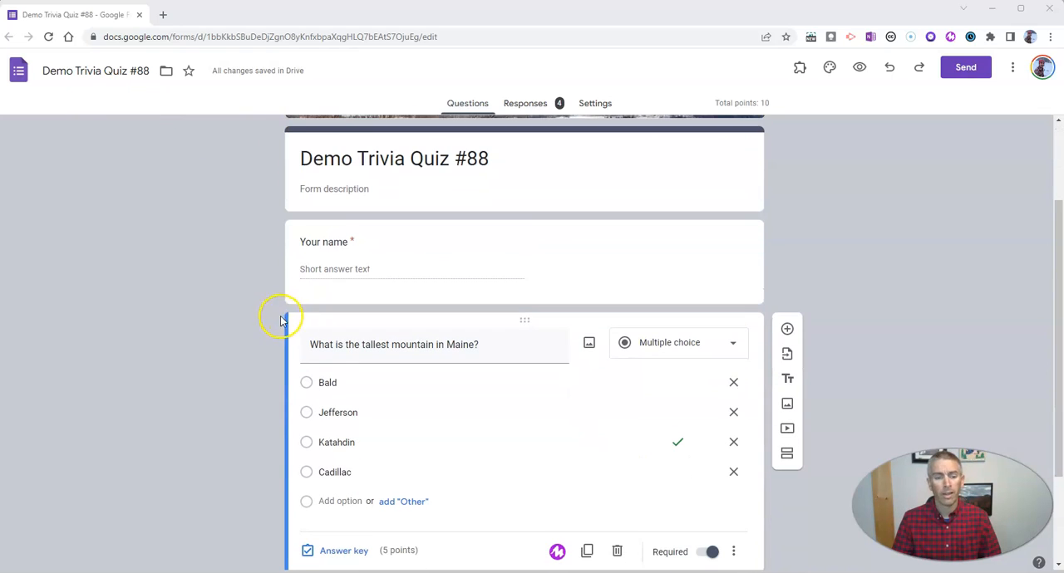
pyautogui.moveTo(233, 326)
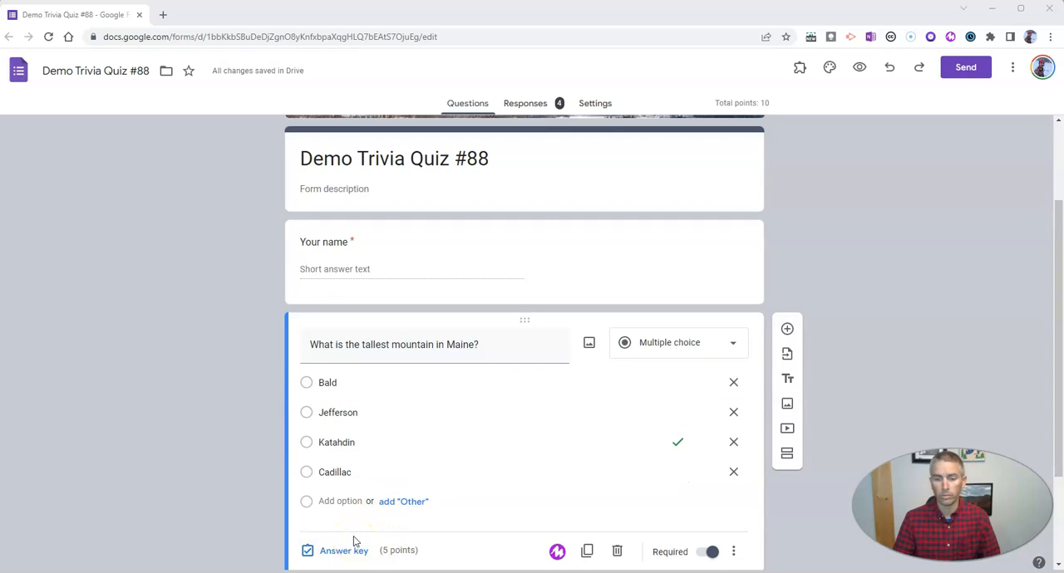
pyautogui.moveTo(358, 532)
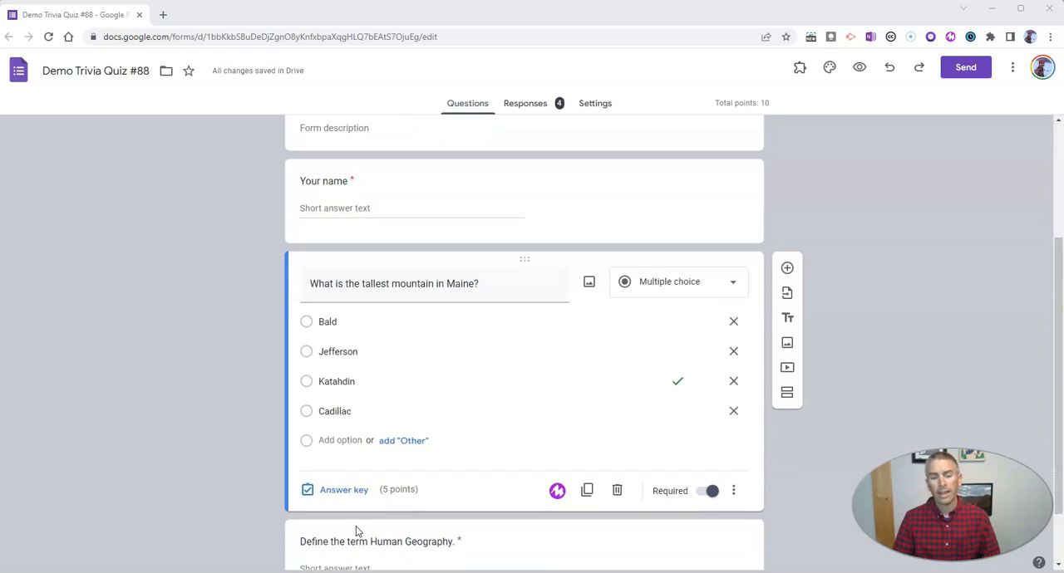
pyautogui.scroll(-3)
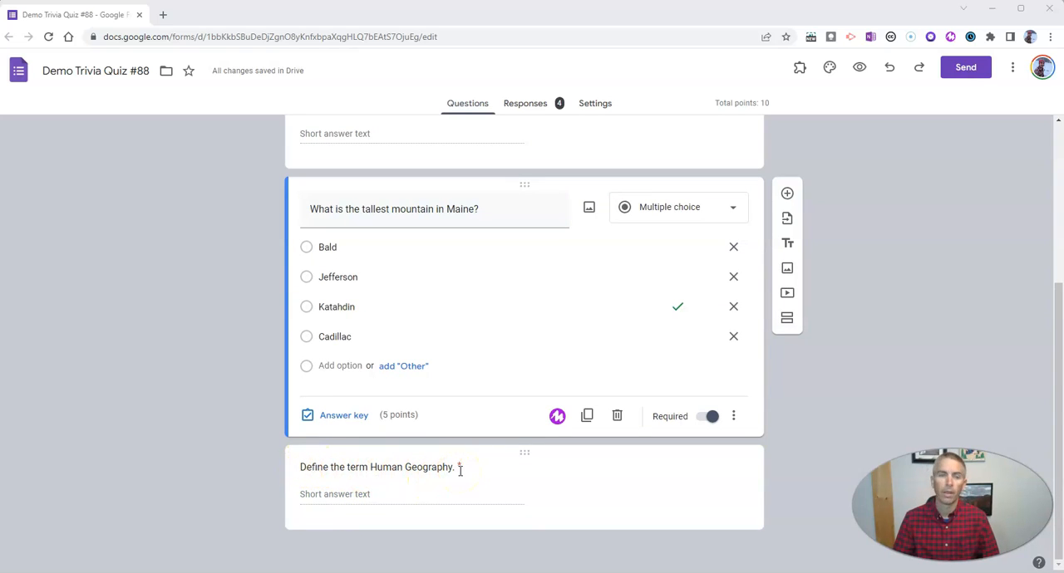
pyautogui.moveTo(457, 478)
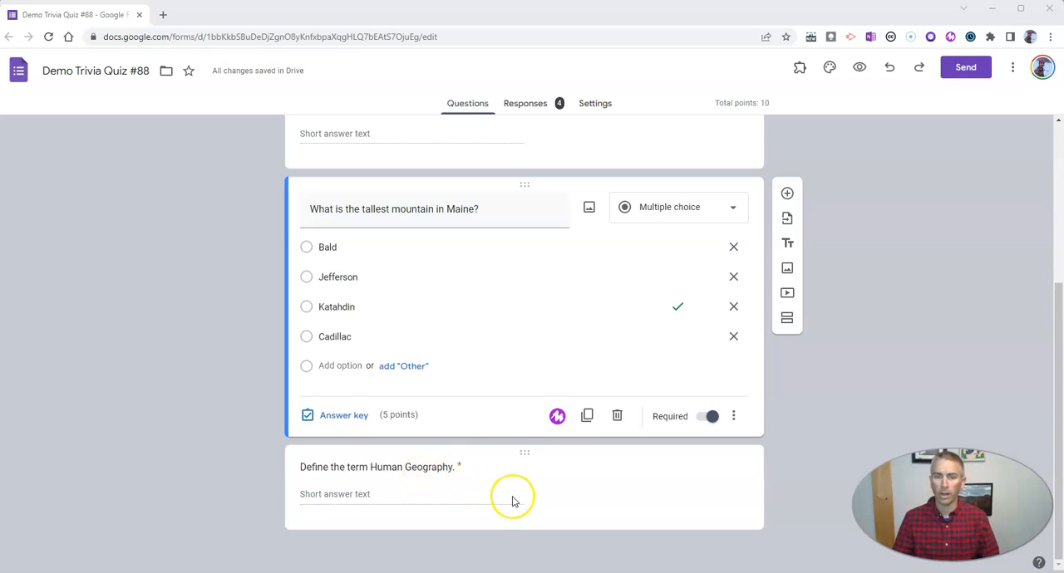
pyautogui.moveTo(395, 500)
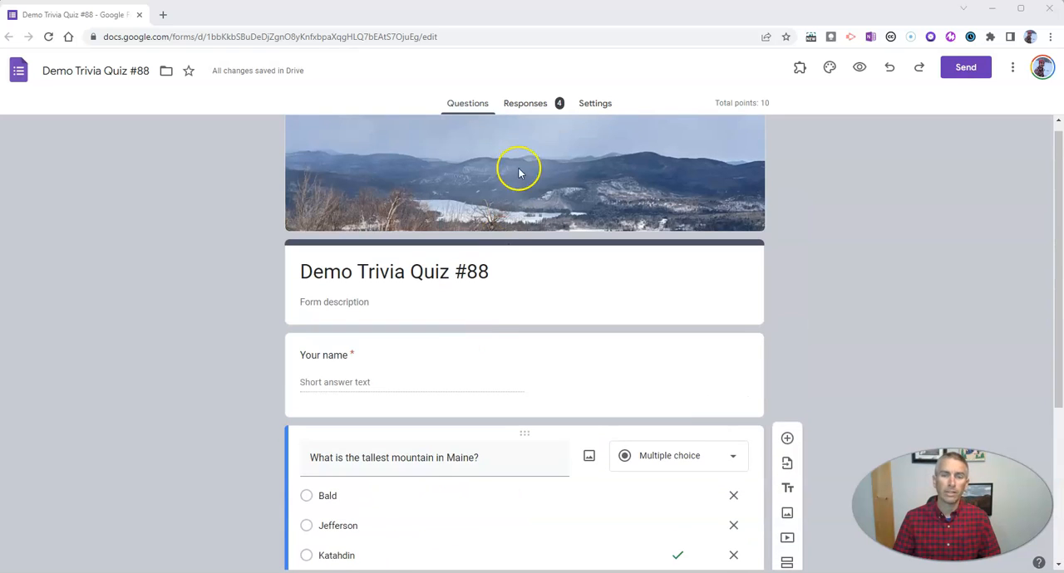
pyautogui.click(524, 103)
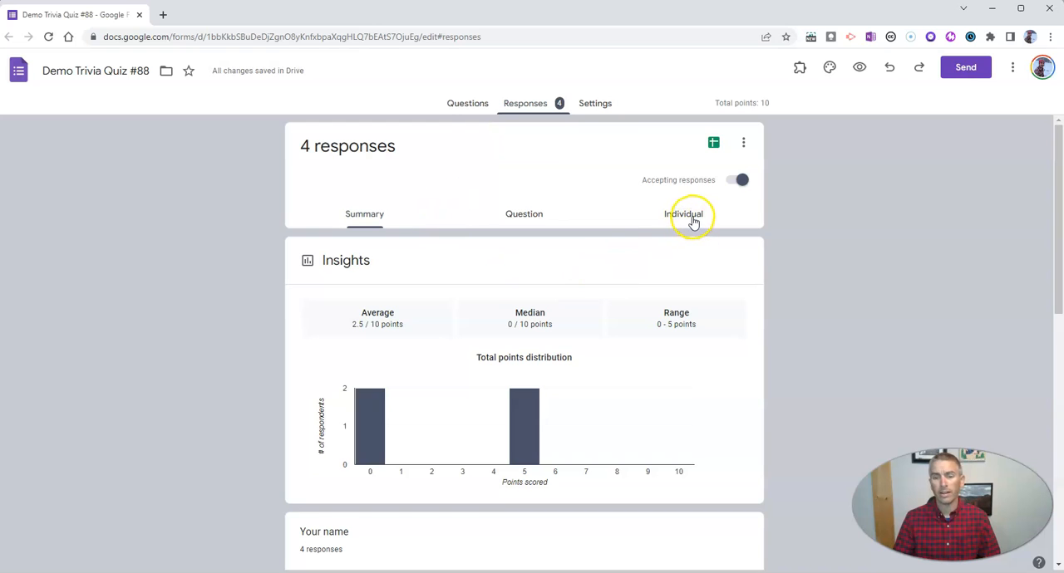
pyautogui.click(685, 214)
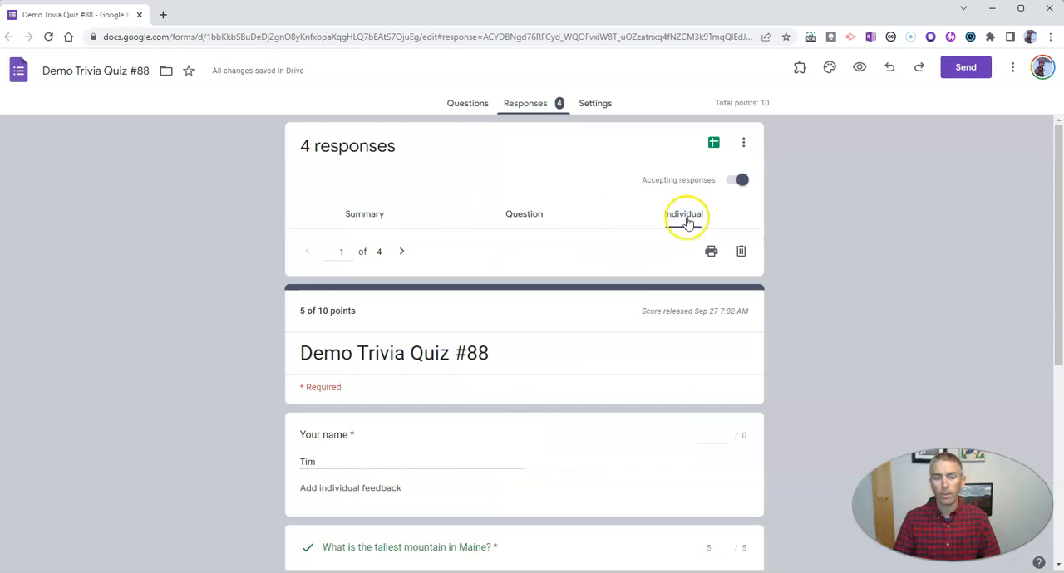
pyautogui.scroll(-3)
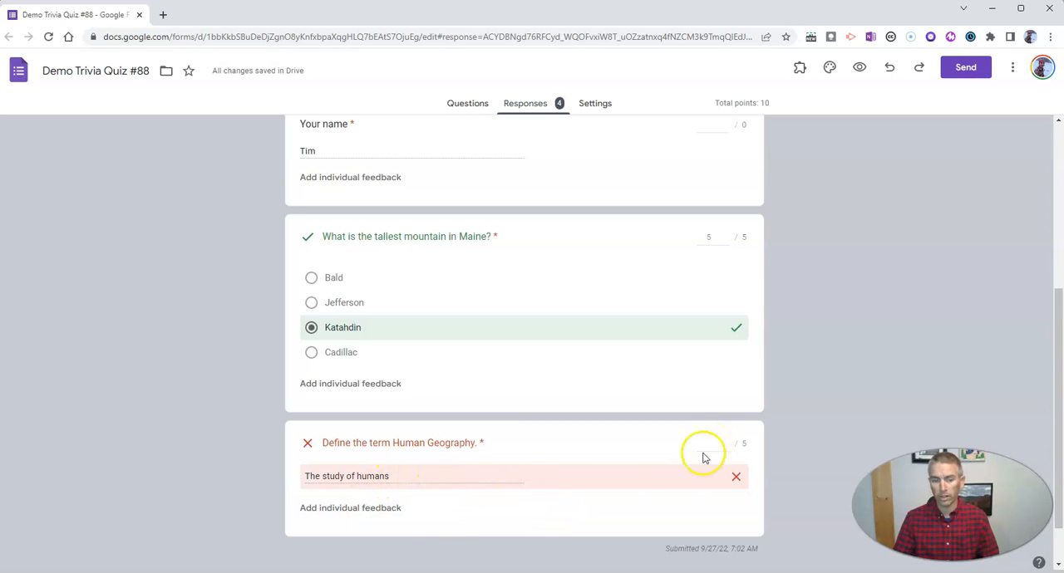
pyautogui.moveTo(369, 512)
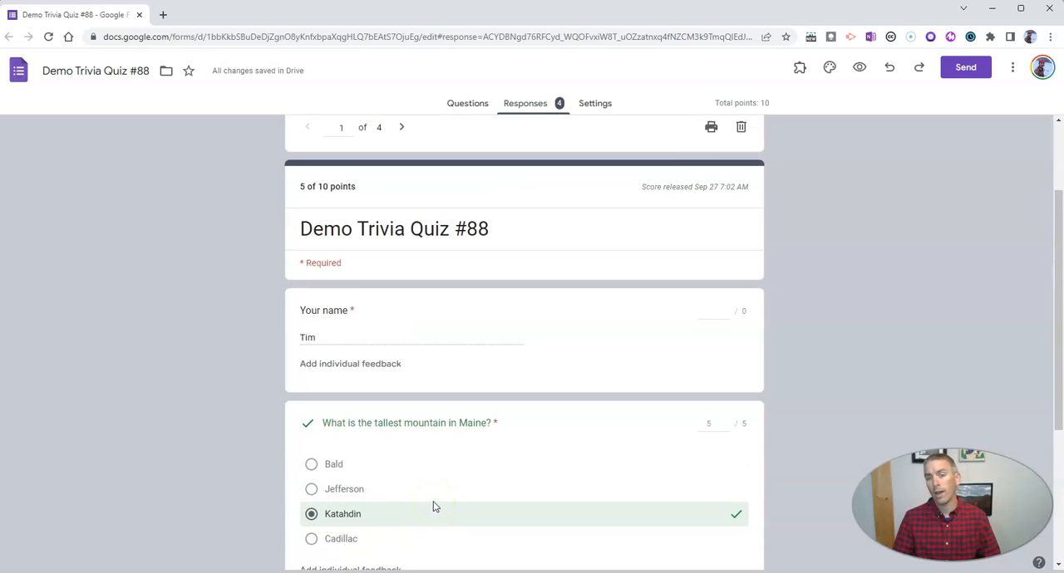
pyautogui.moveTo(432, 465)
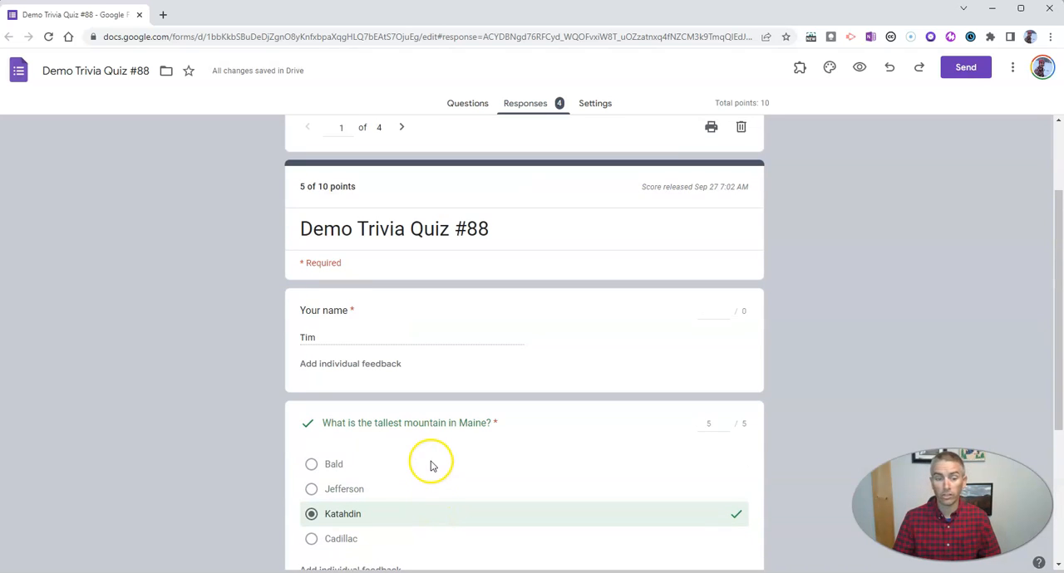
pyautogui.moveTo(430, 449)
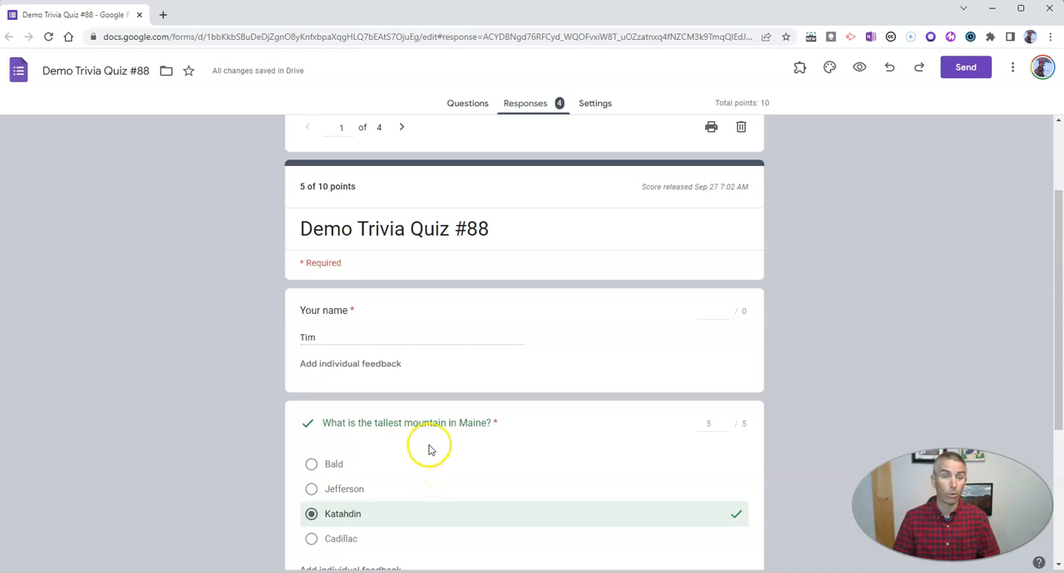
pyautogui.moveTo(506, 402)
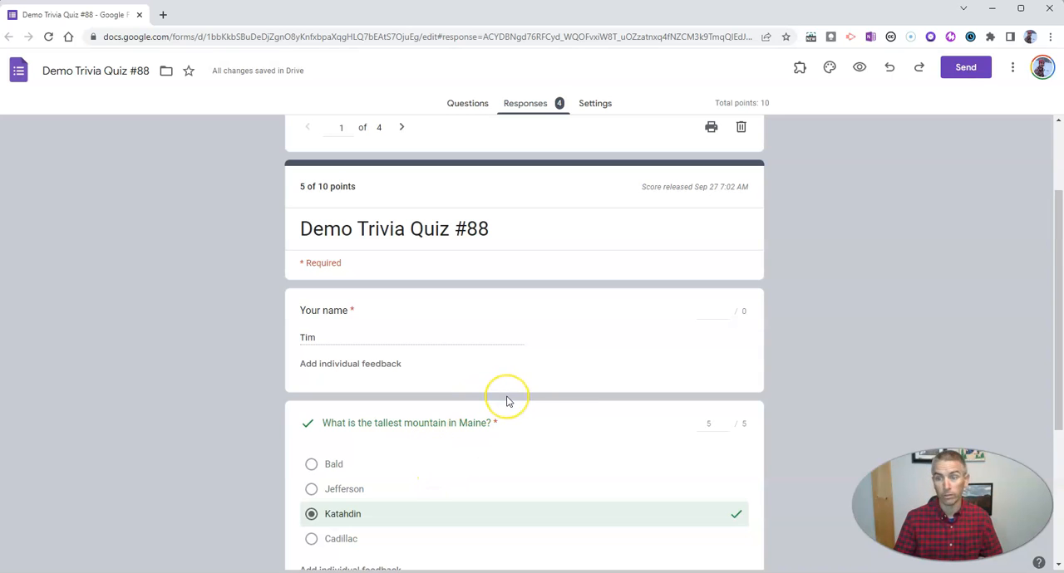
pyautogui.moveTo(482, 423)
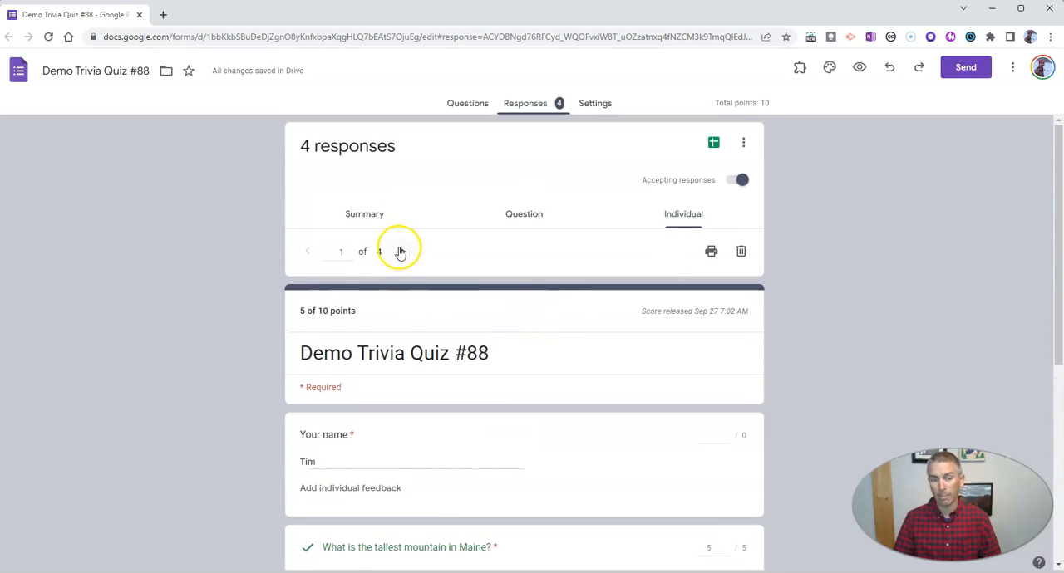
pyautogui.click(403, 250)
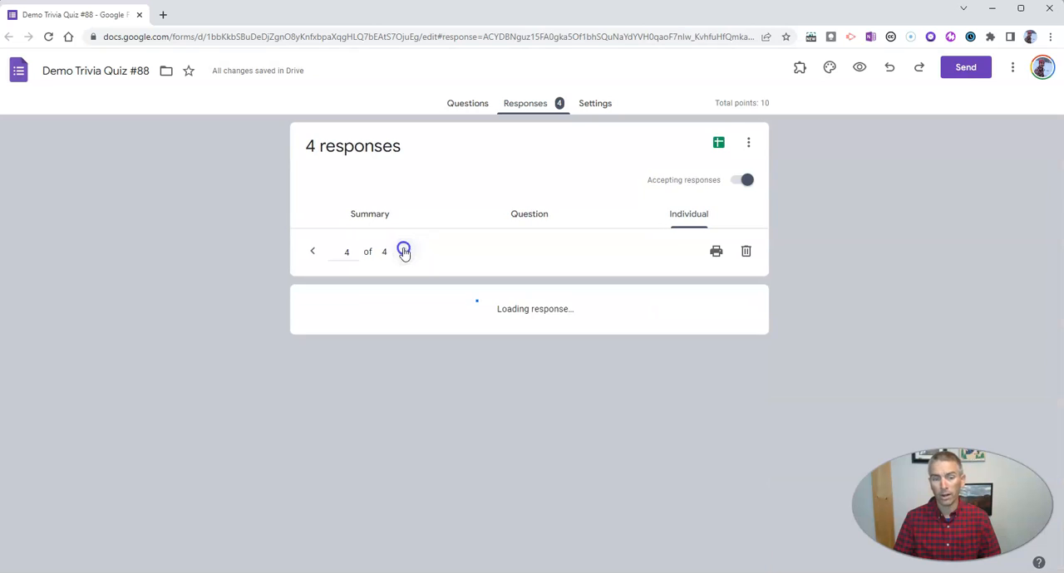
pyautogui.click(308, 252)
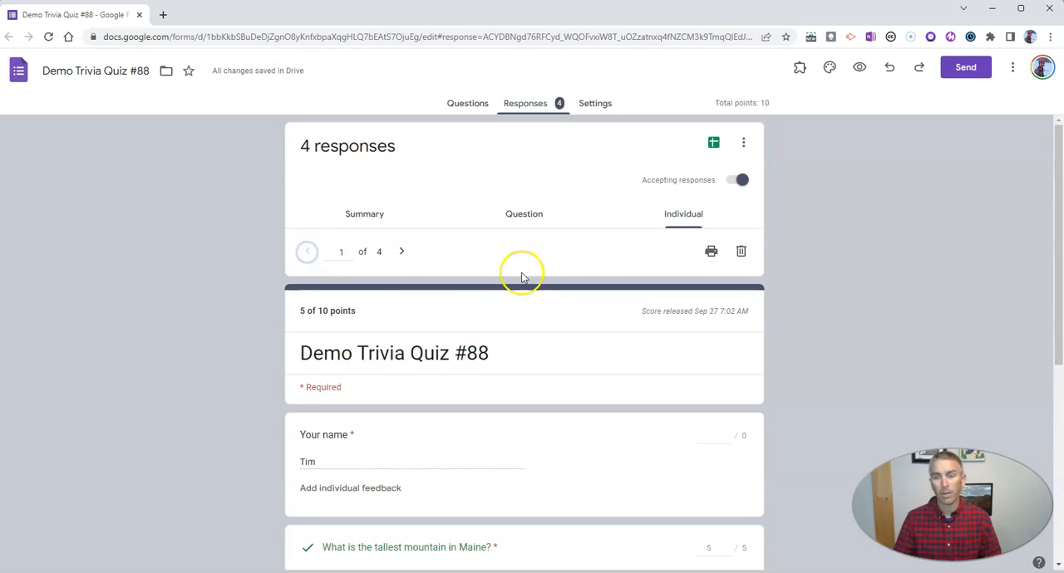
# Create a new linked responses spreadsheet and open it in Google Sheets
pyautogui.click(713, 142)
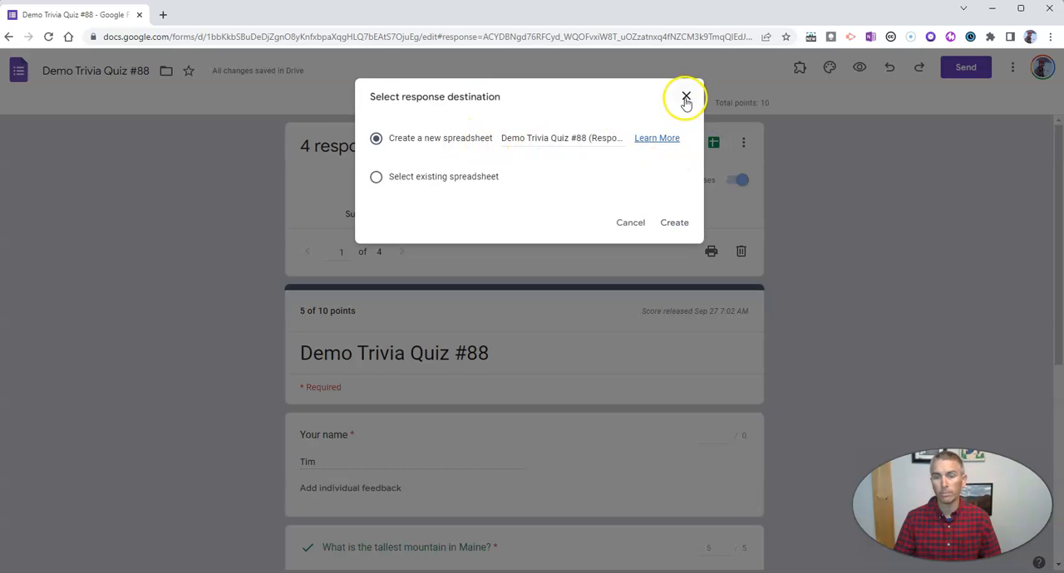
pyautogui.moveTo(719, 148)
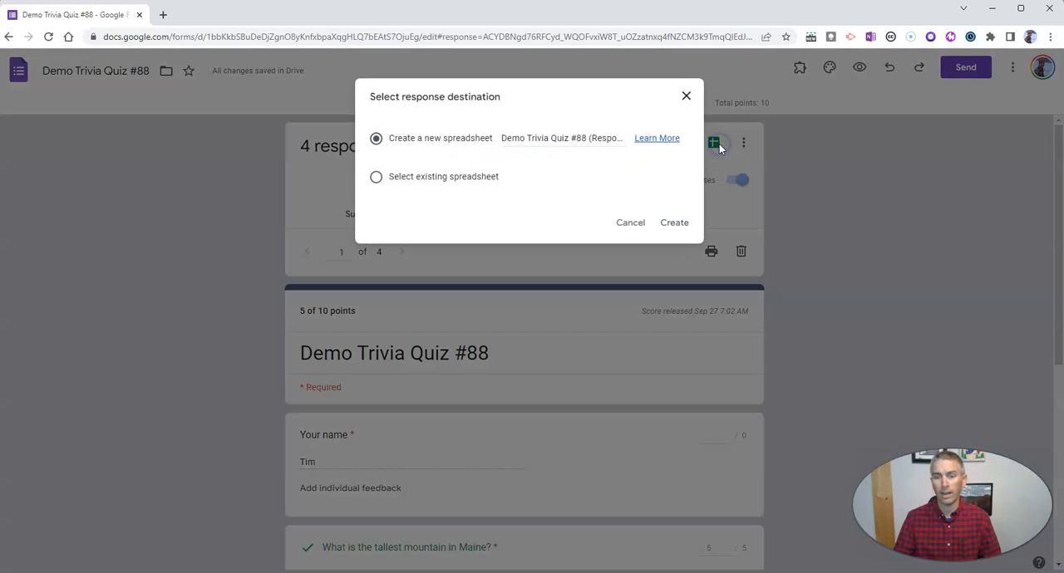
pyautogui.click(674, 222)
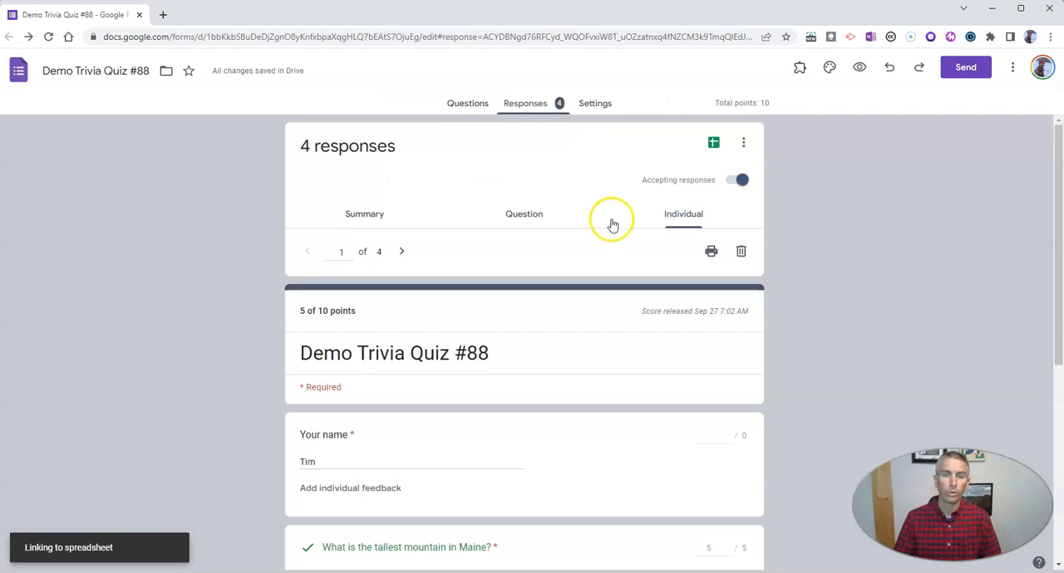
pyautogui.click(713, 142)
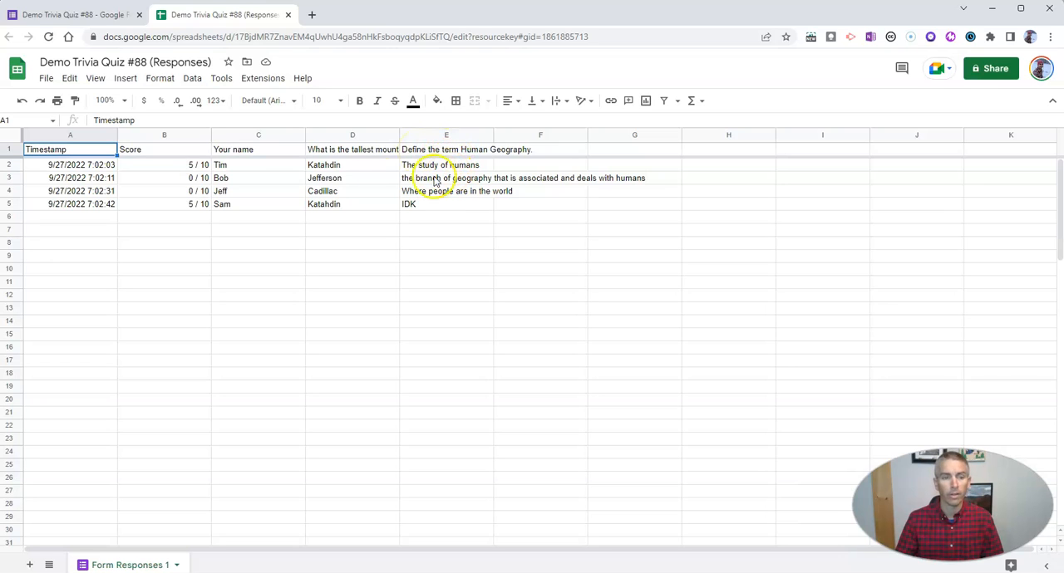
pyautogui.moveTo(185, 210)
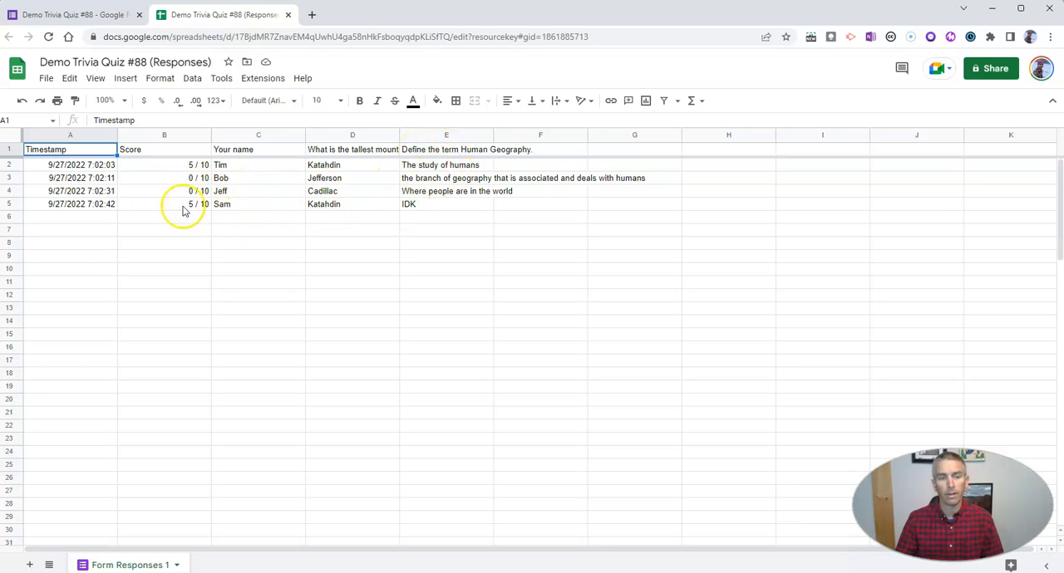
pyautogui.moveTo(245, 224)
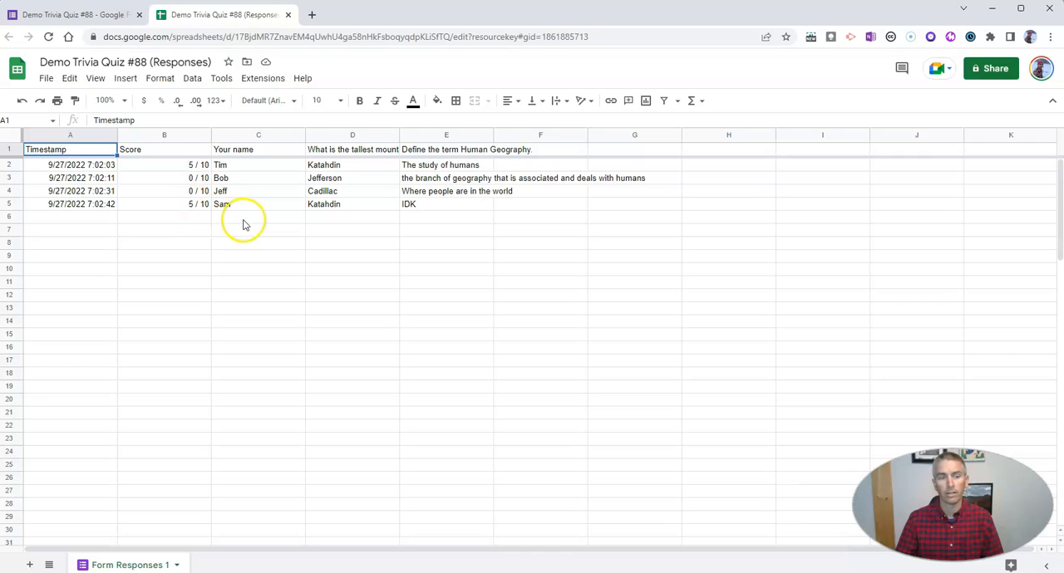
pyautogui.moveTo(413, 210)
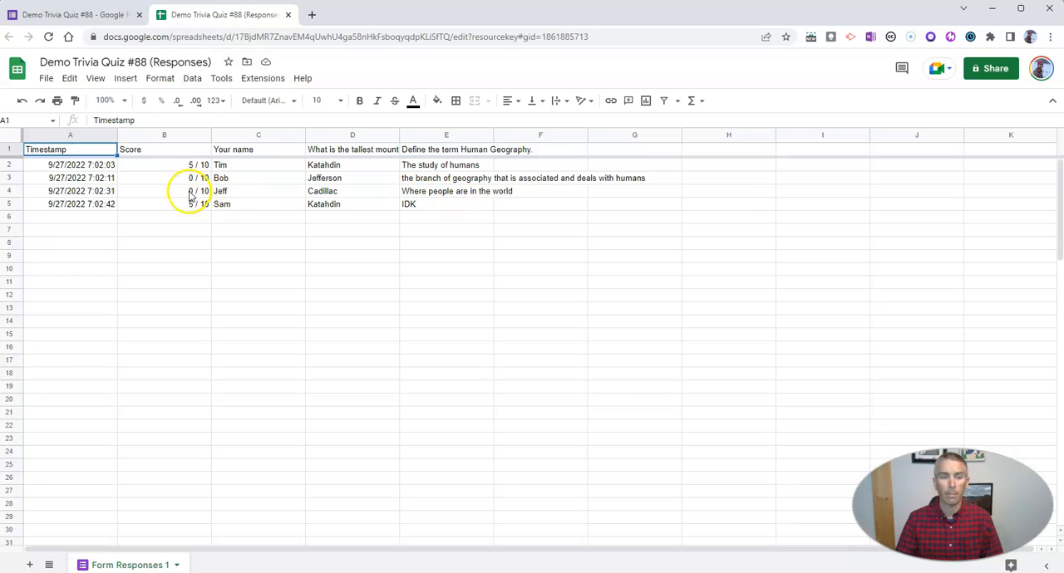
# Select the row 4 score cell in Form Responses 1 to edit it
pyautogui.click(163, 191)
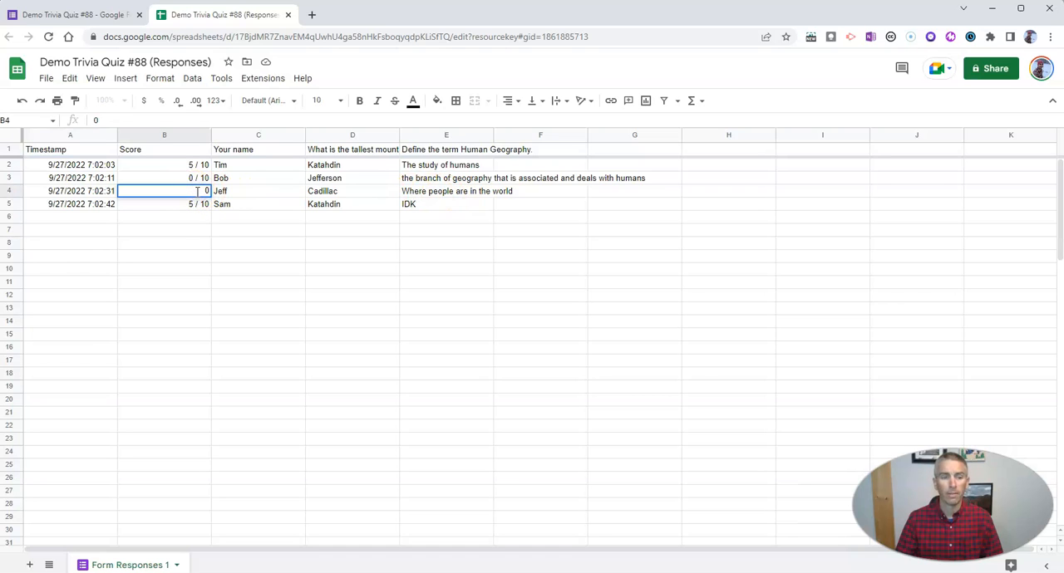
# Enter scores 6/10, 9/10 and 6/10 in rows 4, 3 and 2
pyautogui.write('6')
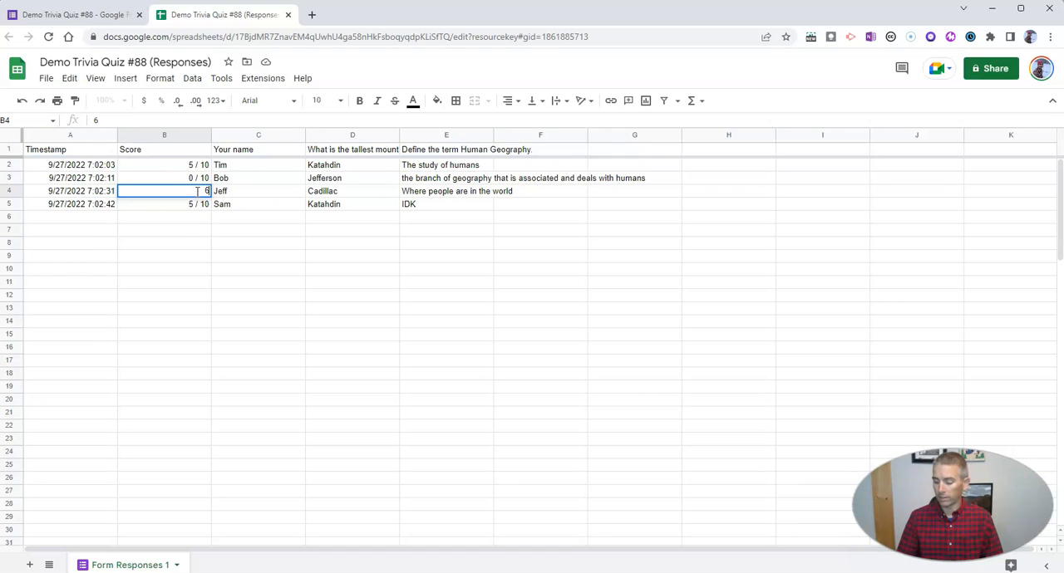
pyautogui.write('/10')
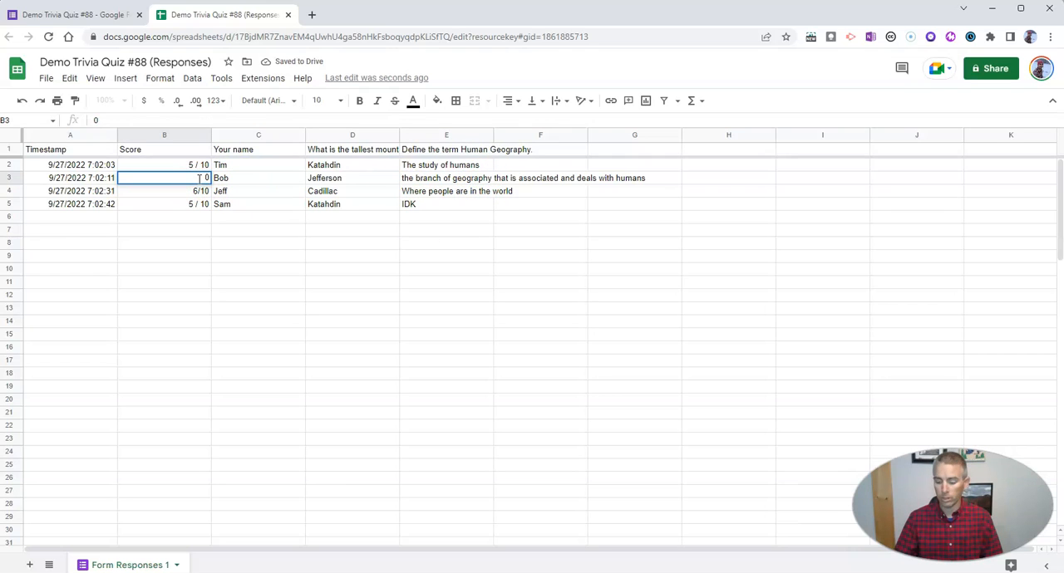
pyautogui.write('9/10')
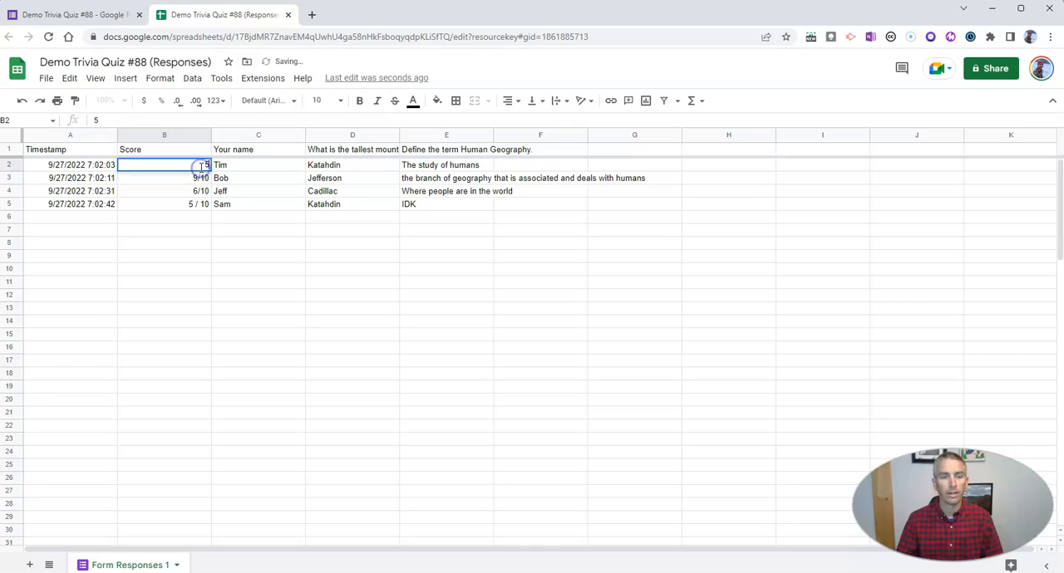
pyautogui.write('6/10')
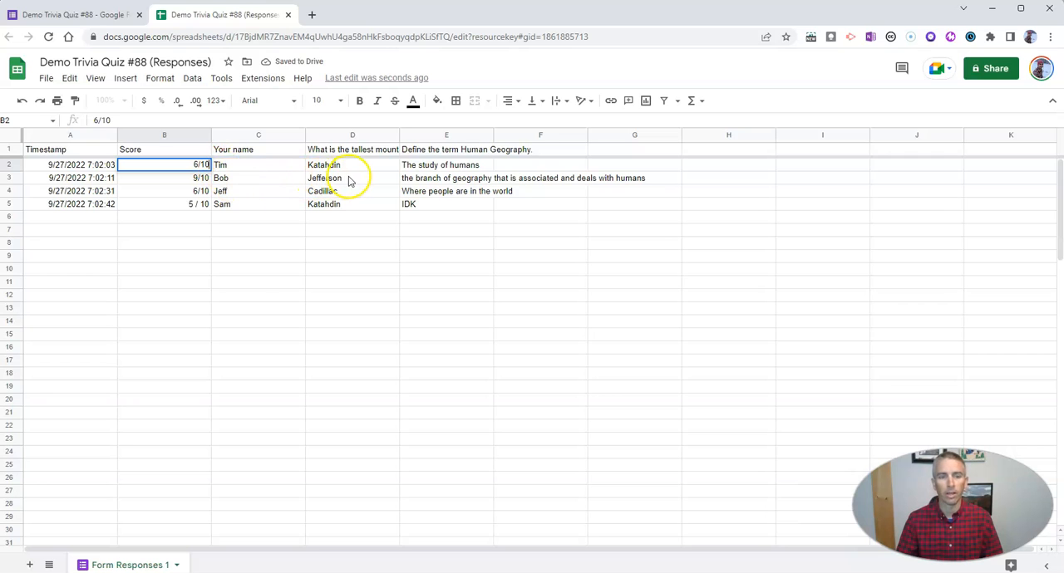
pyautogui.click(343, 178)
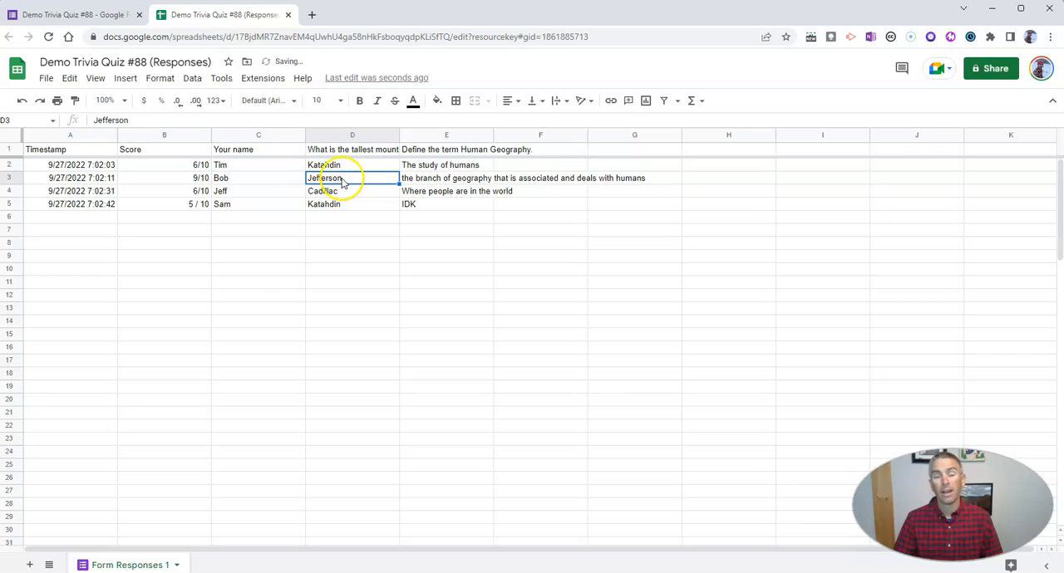